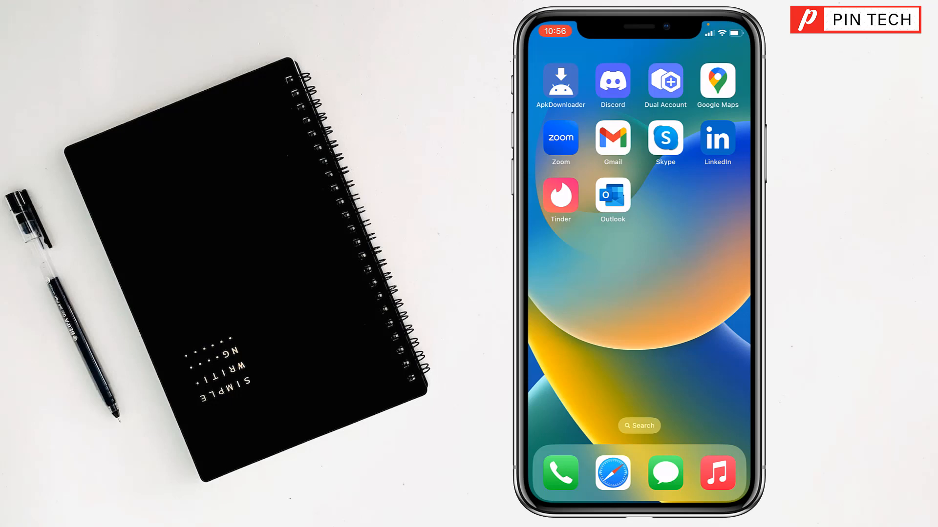
- Swipe the Home Screen toward the App Store and search for 'uber'
{"action": "scroll", "scroll_direction": "left", "scroll_amount": 3}
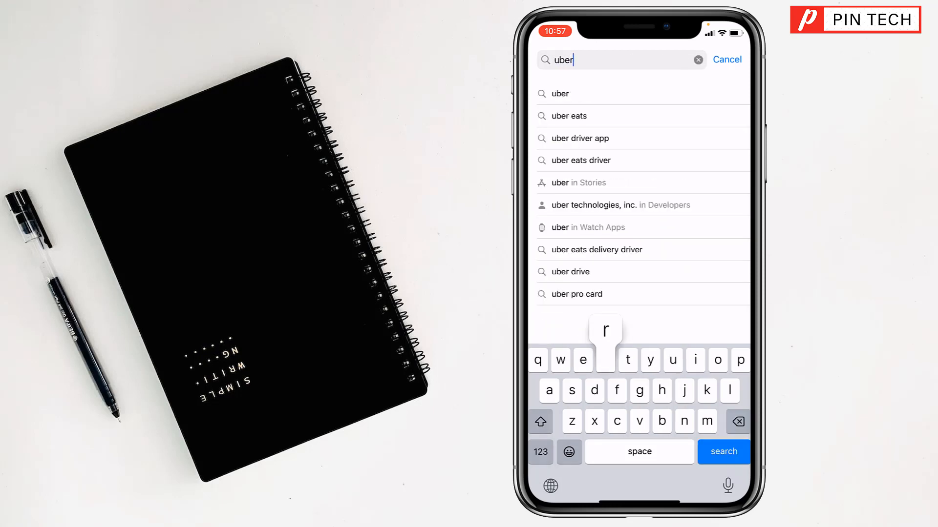
- Open the 'uber' results and get Uber – Request a ride, confirming the download
{"action": "left_click", "coordinate": [723, 451]}
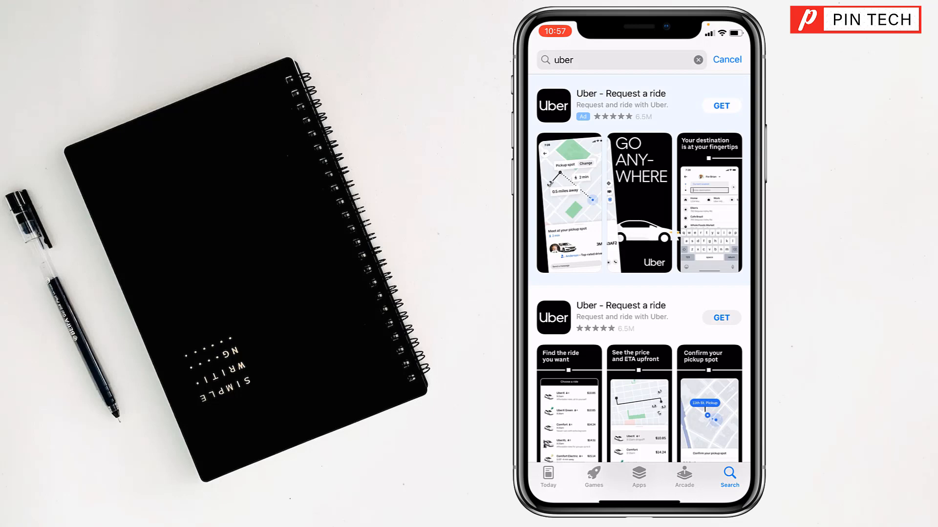
{"action": "left_click", "coordinate": [721, 106]}
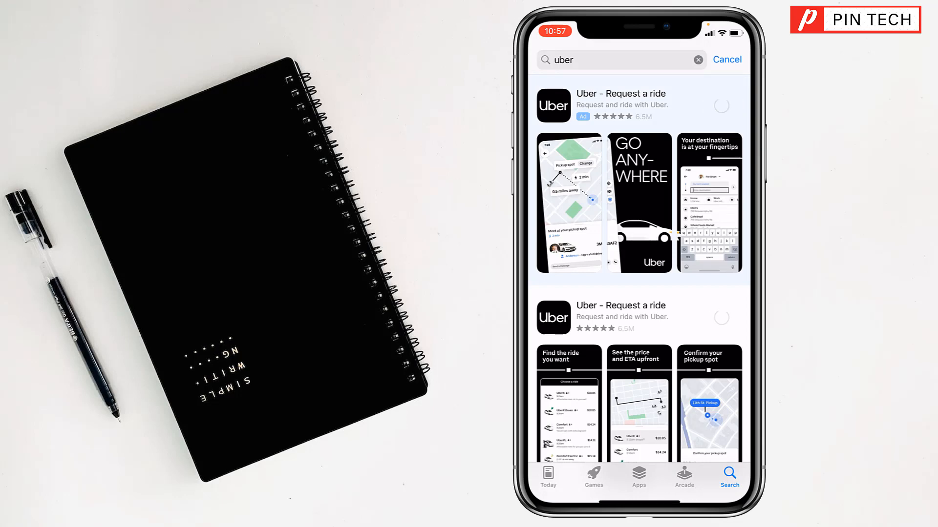
{"action": "left_click", "coordinate": [721, 105]}
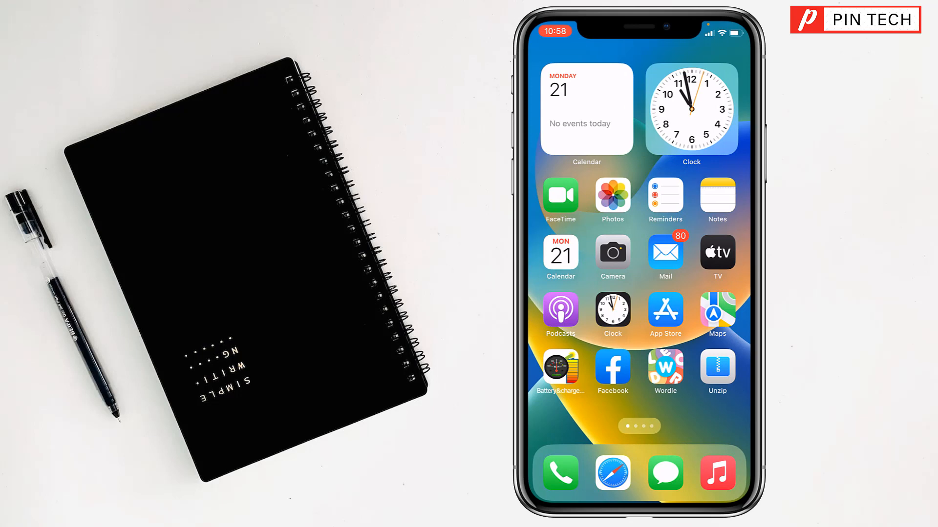
- Search the App Store for 'copy app' and open Dual Accounts – Multi Social
{"action": "left_click", "coordinate": [664, 314]}
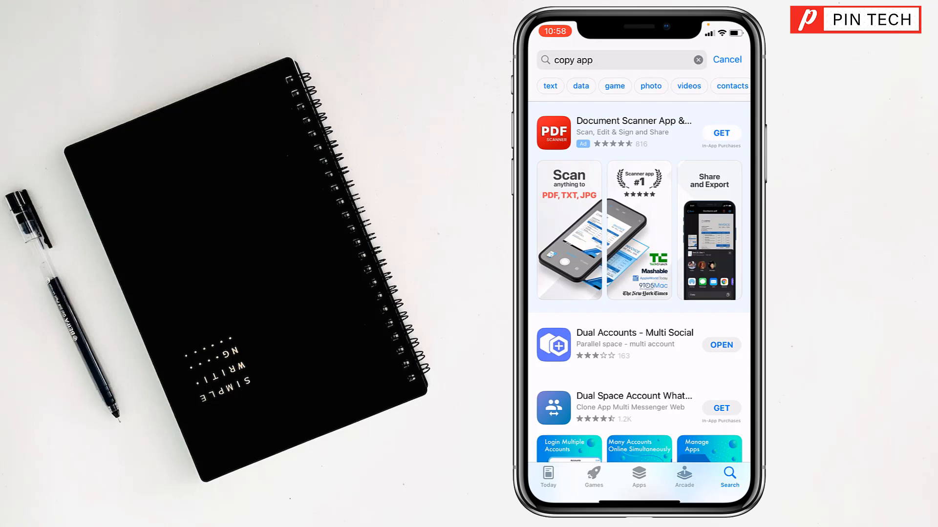
{"action": "left_click", "coordinate": [721, 344]}
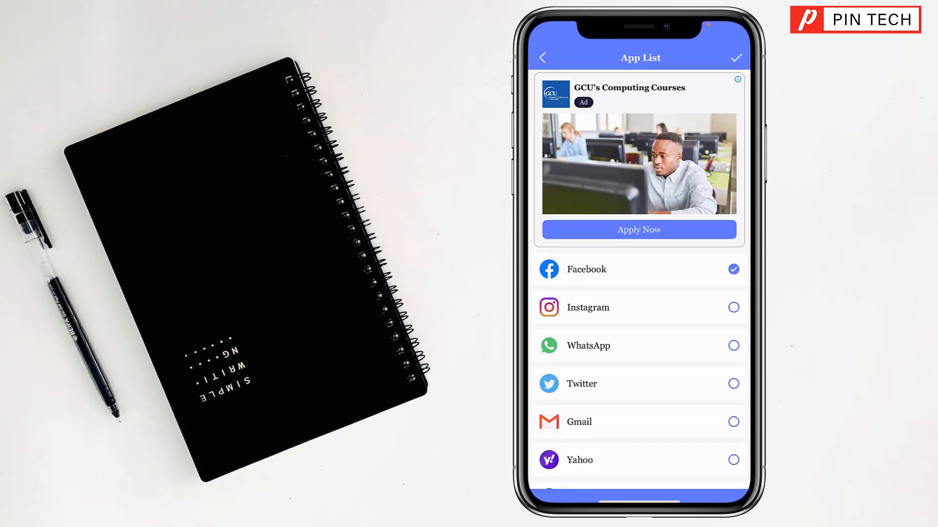
- Pick Uber from the App List and submit a new account with username 'Uber'
{"action": "scroll", "scroll_direction": "down", "scroll_amount": 3}
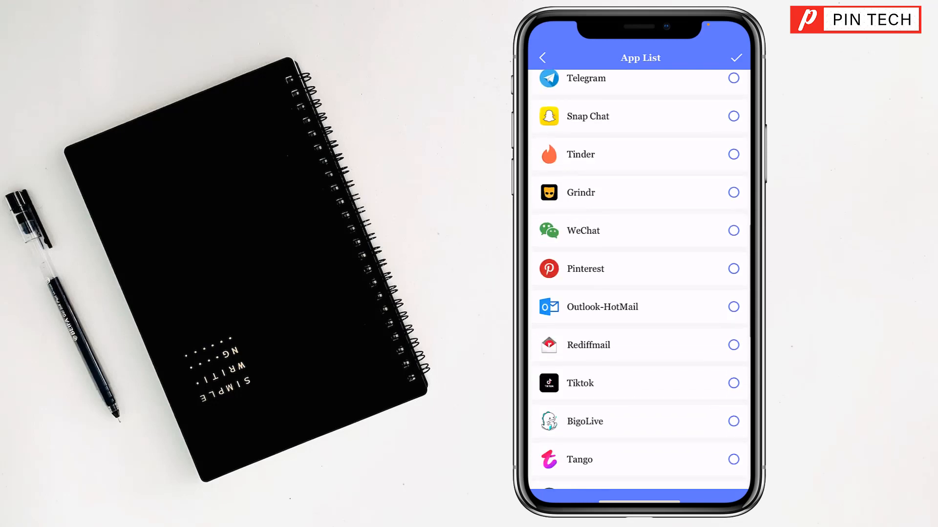
{"action": "scroll", "scroll_direction": "down", "scroll_amount": 3}
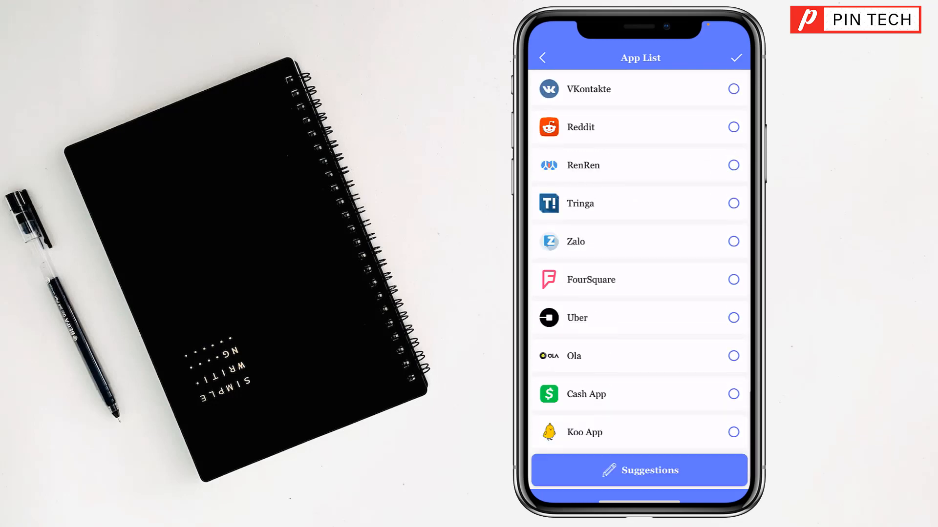
{"action": "left_click", "coordinate": [733, 318]}
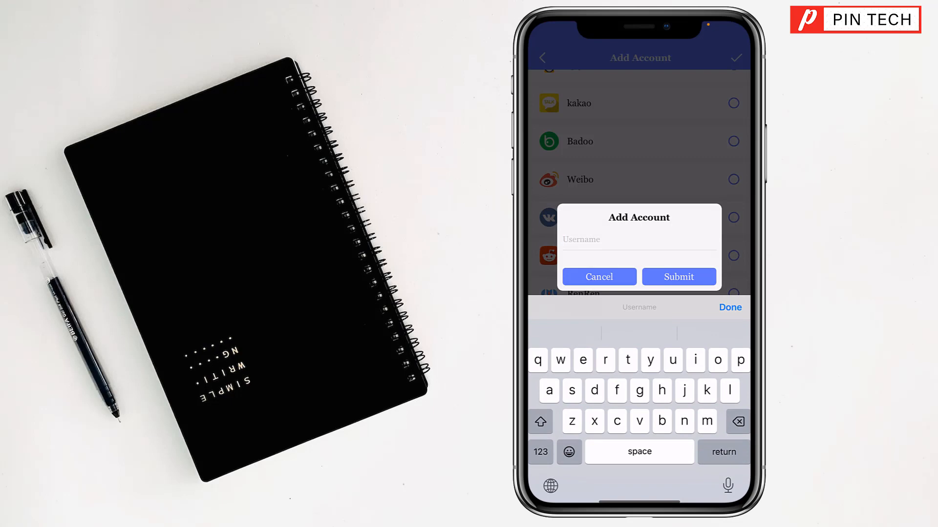
{"action": "type", "text": "Uber"}
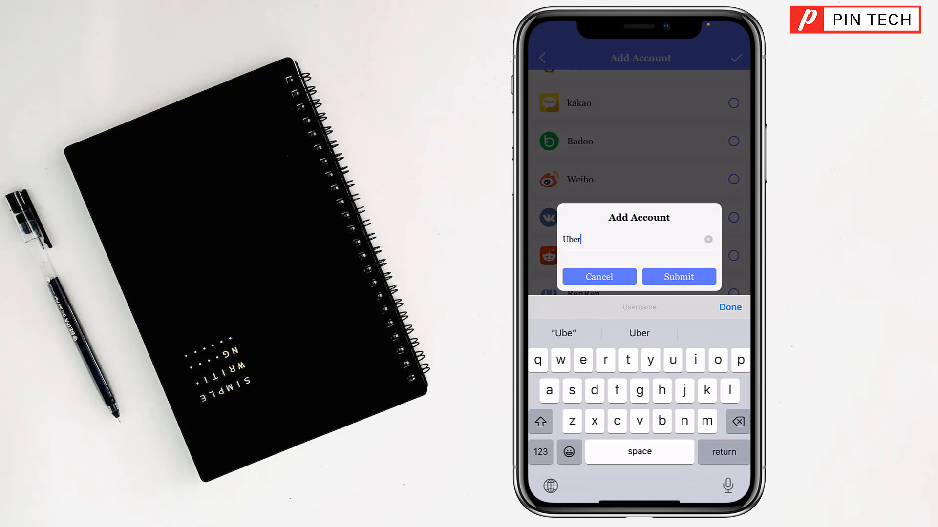
{"action": "left_click", "coordinate": [679, 277]}
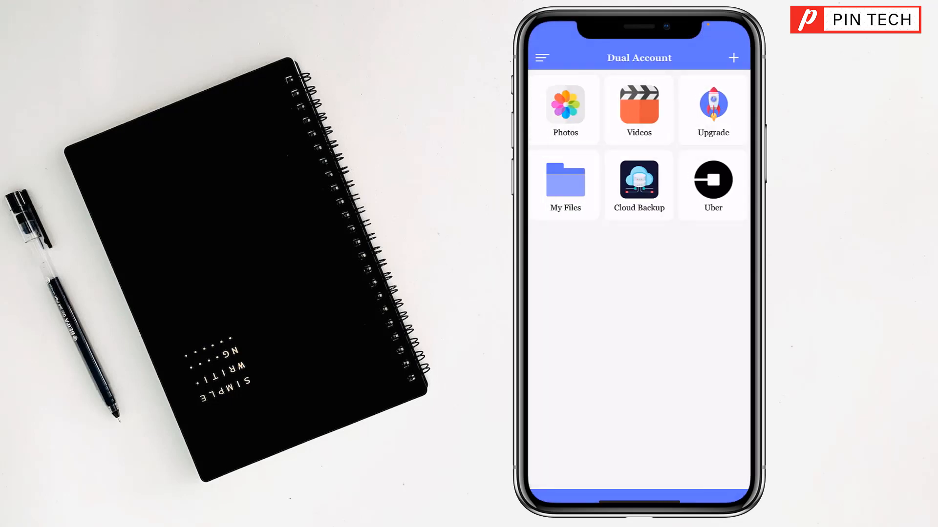
{"action": "left_click", "coordinate": [712, 178]}
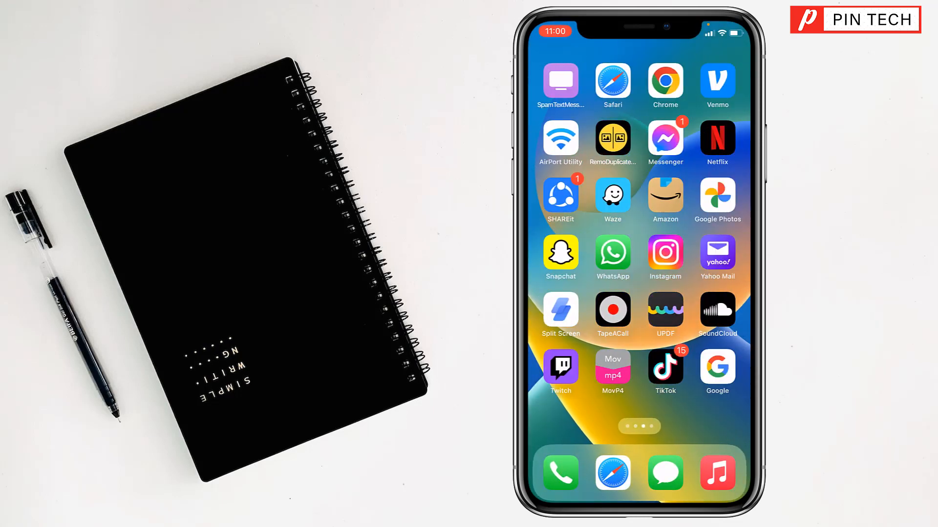
- Swipe to the Home Screen page showing the loading Uber icon beside Dual Account
{"action": "scroll", "scroll_direction": "left", "scroll_amount": 3}
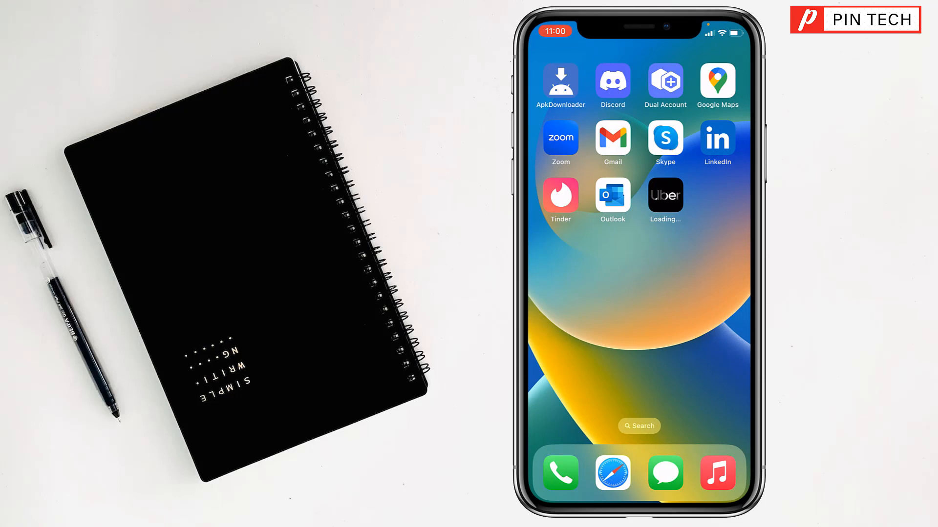